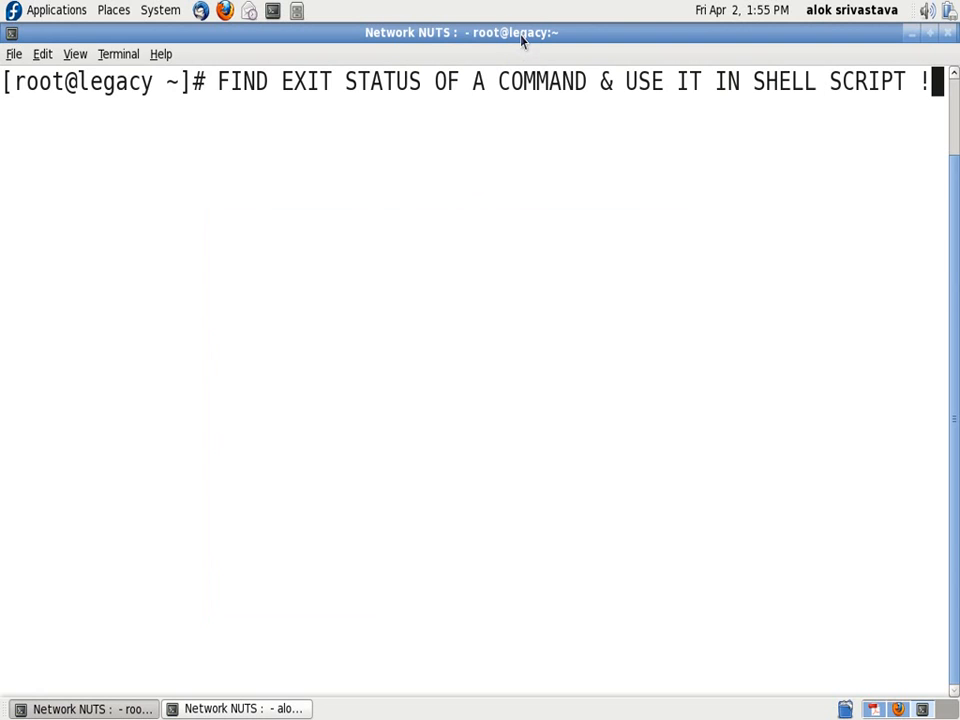
mouse_move(315, 90)
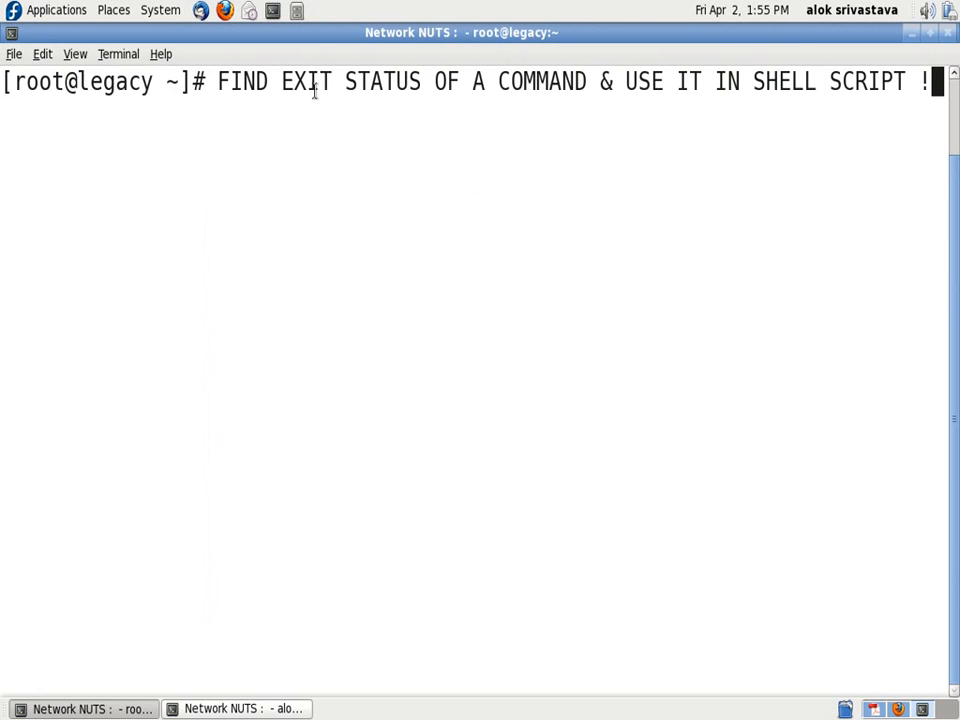
mouse_move(535, 82)
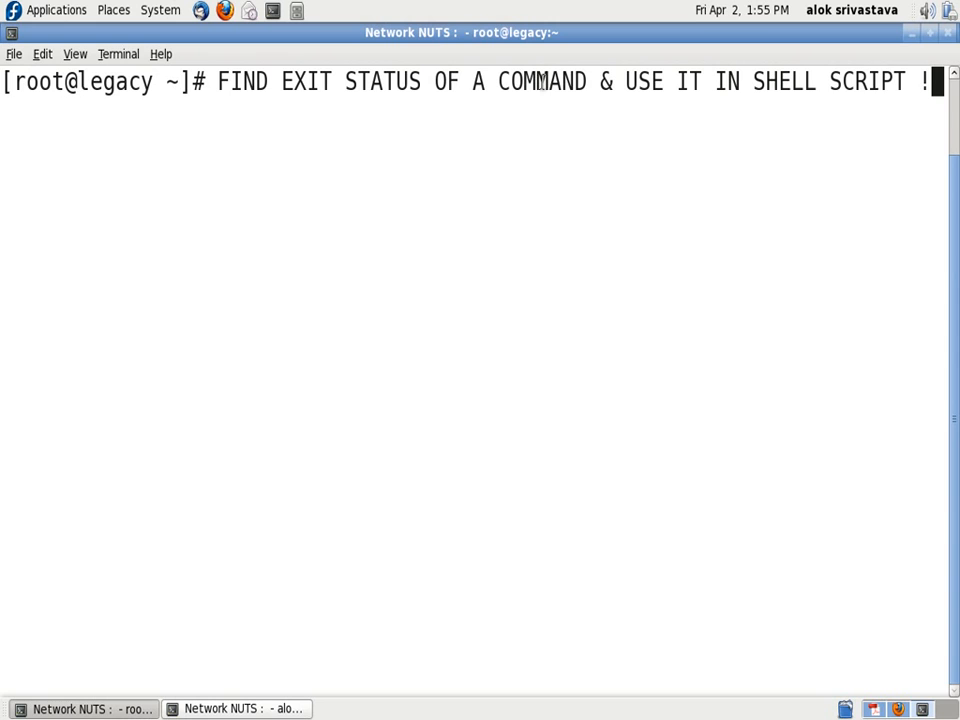
Step: Erase the exit-status title text from the shell prompt
key(BackSpace)
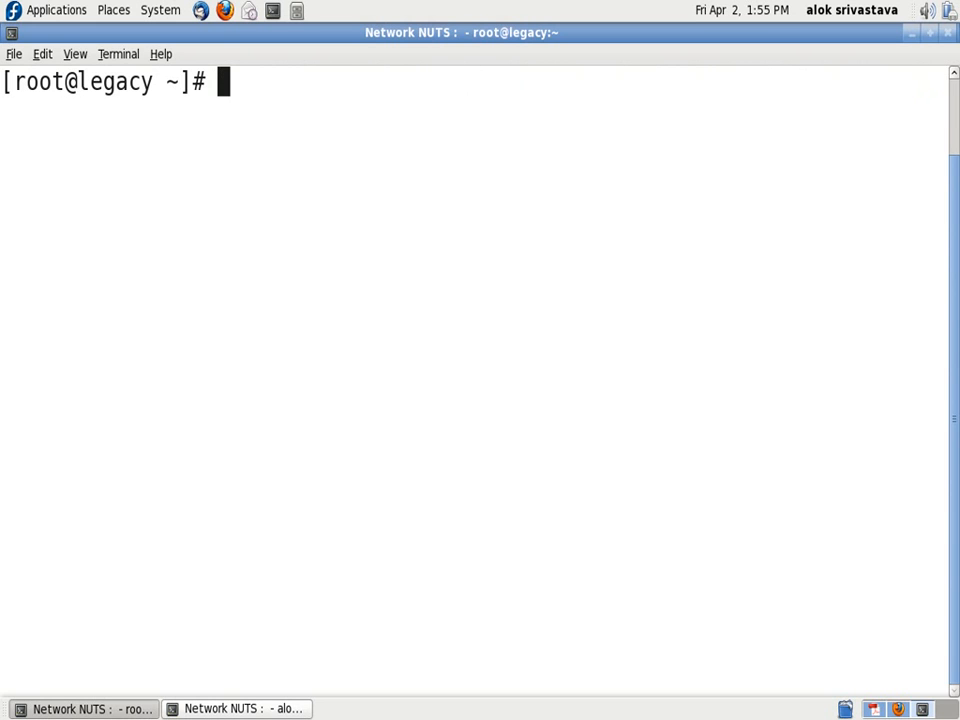
Step: Run cal to show the April 2010 calendar, then echo $? to print 0
text(cal)
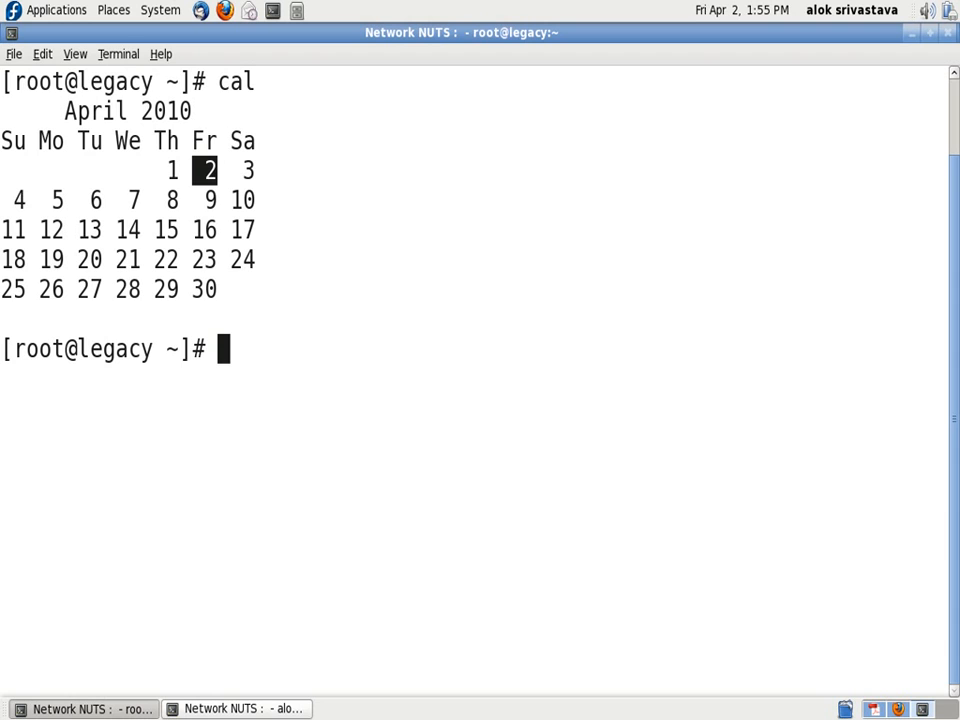
text(echo)
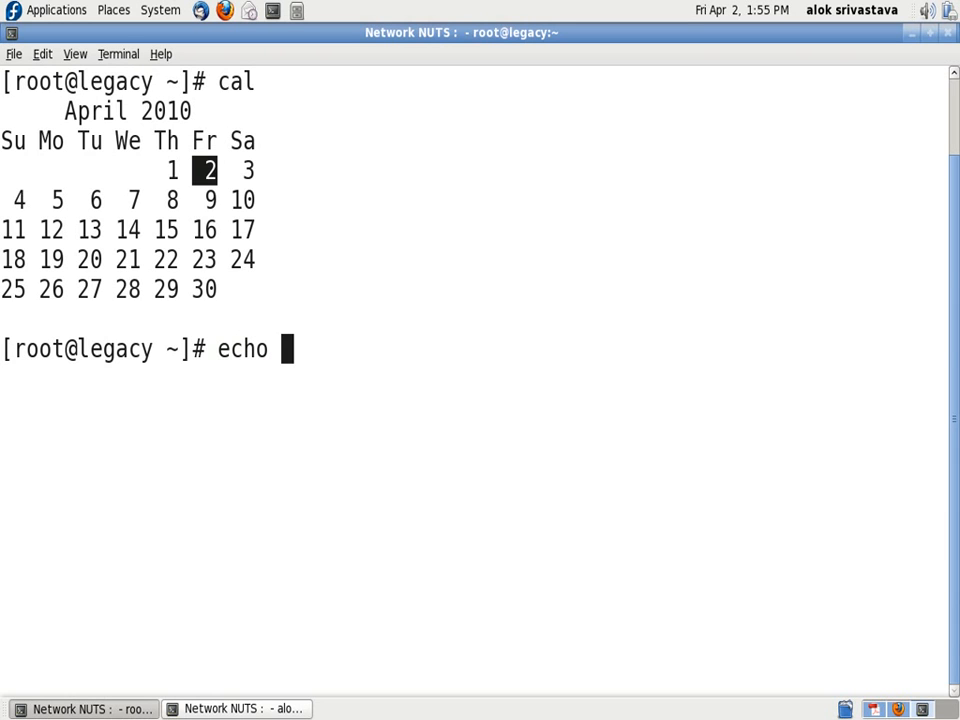
text($?)
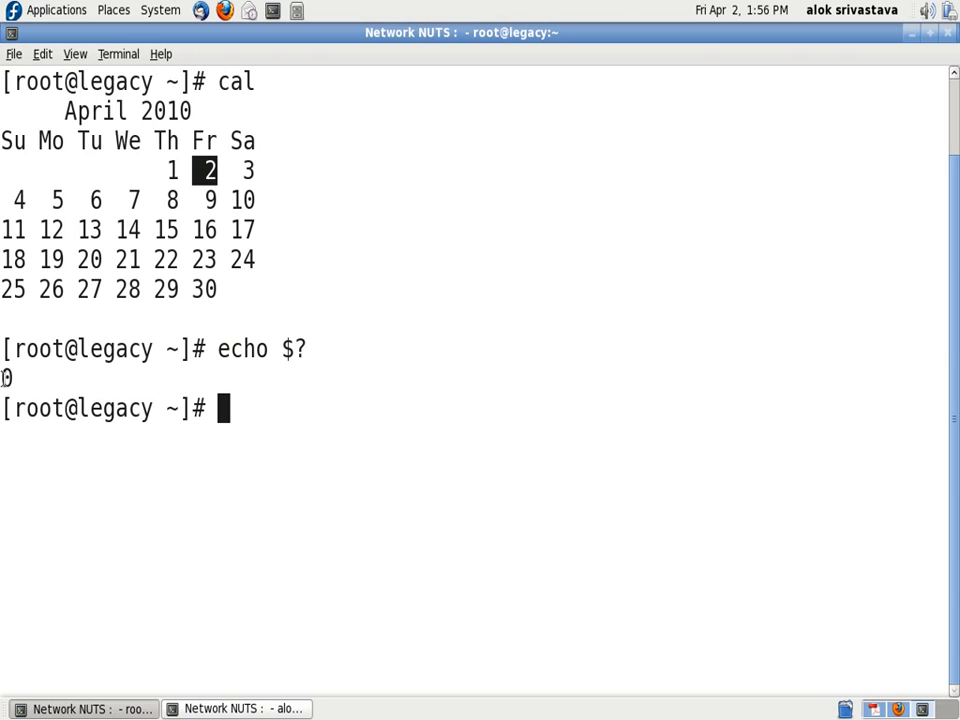
mouse_move(235, 410)
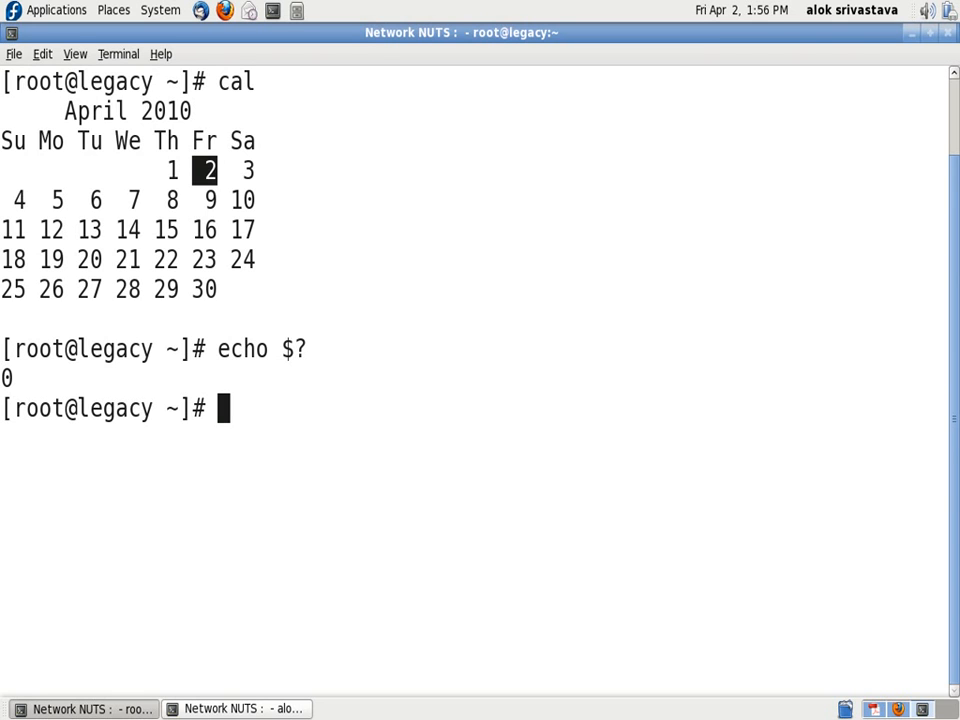
Step: Run the mistyped command 'call', highlight its 127 exit status, then clear the screen
text(call)
text(echo $?)
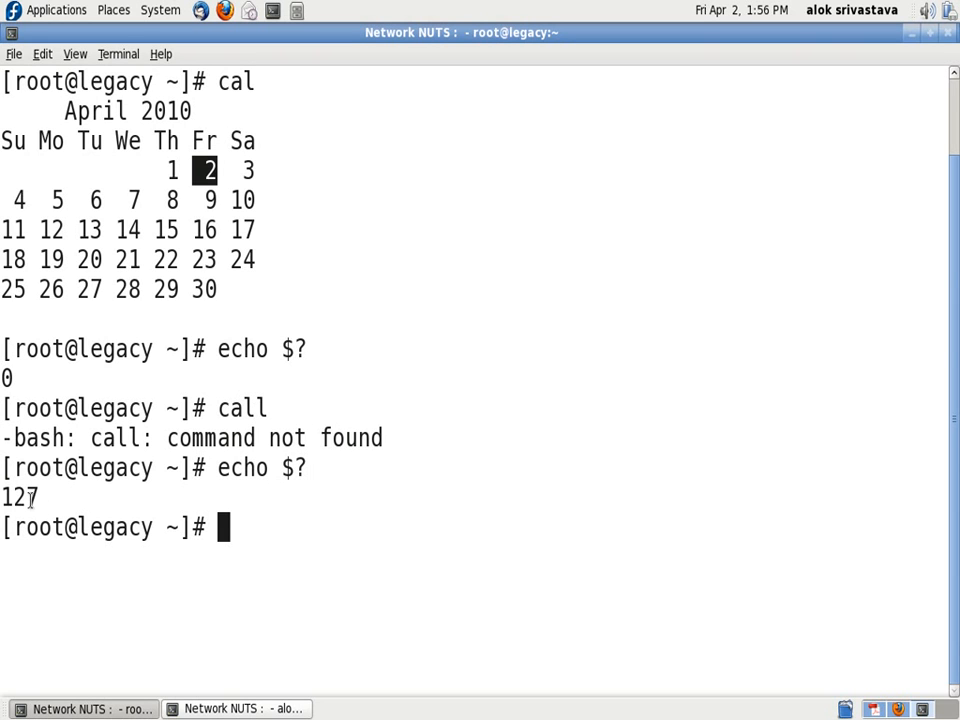
double_click(20, 497)
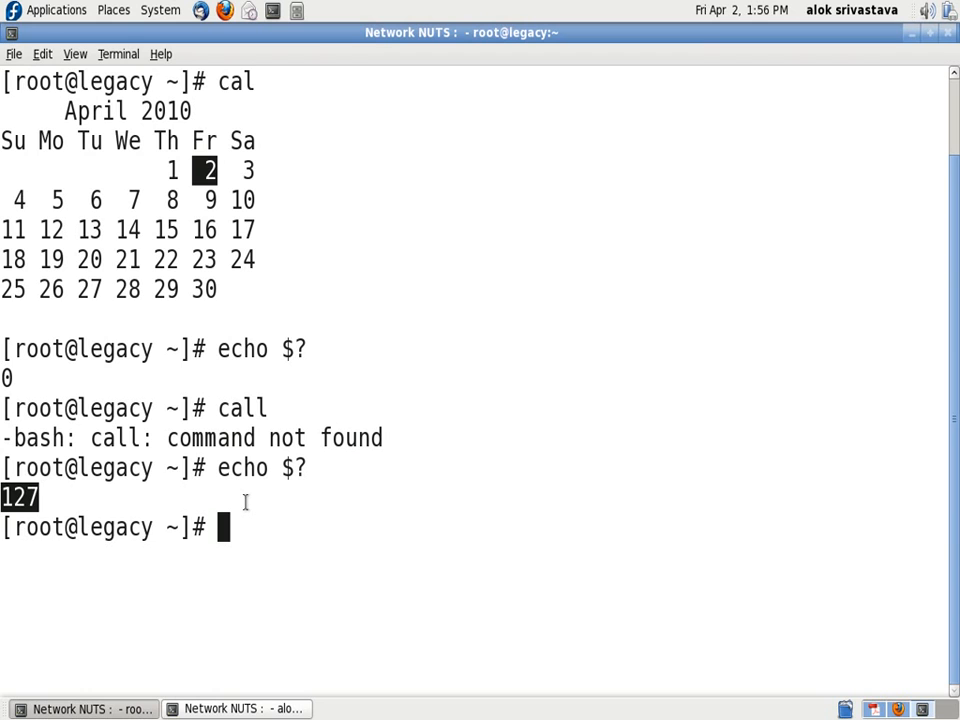
text(c)
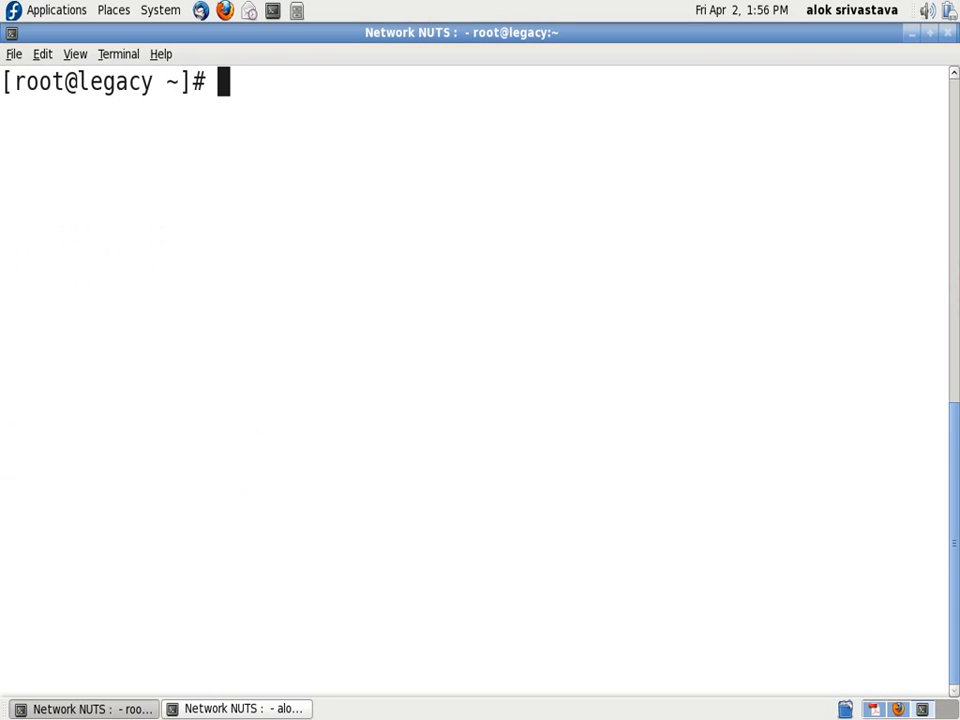
Step: Type 'vi alok.sh' at the prompt
text(vi al)
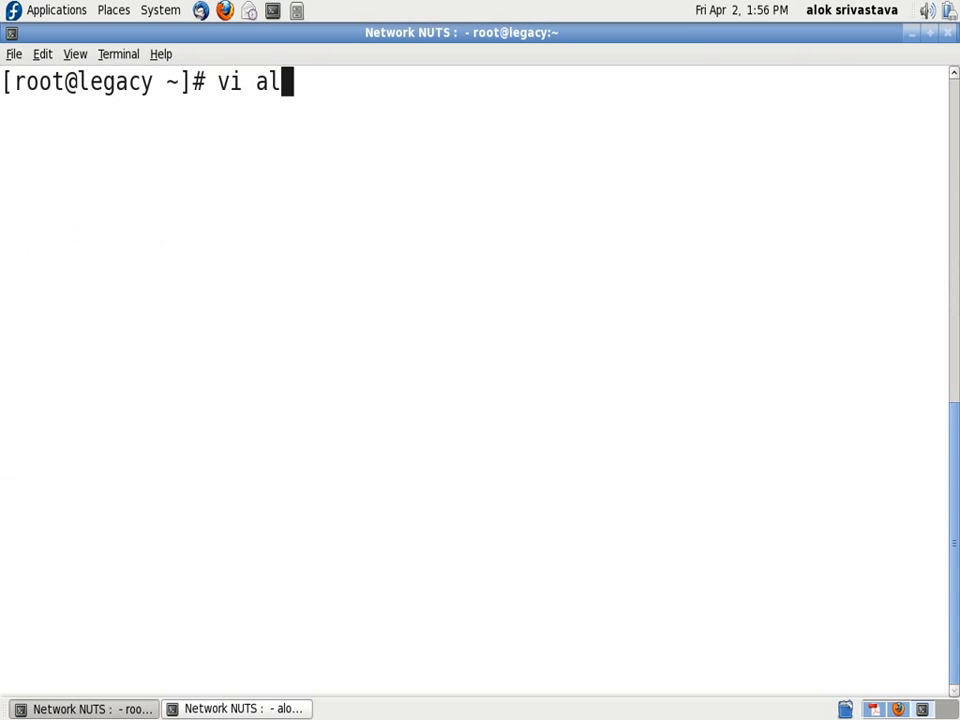
text(ok.sh)
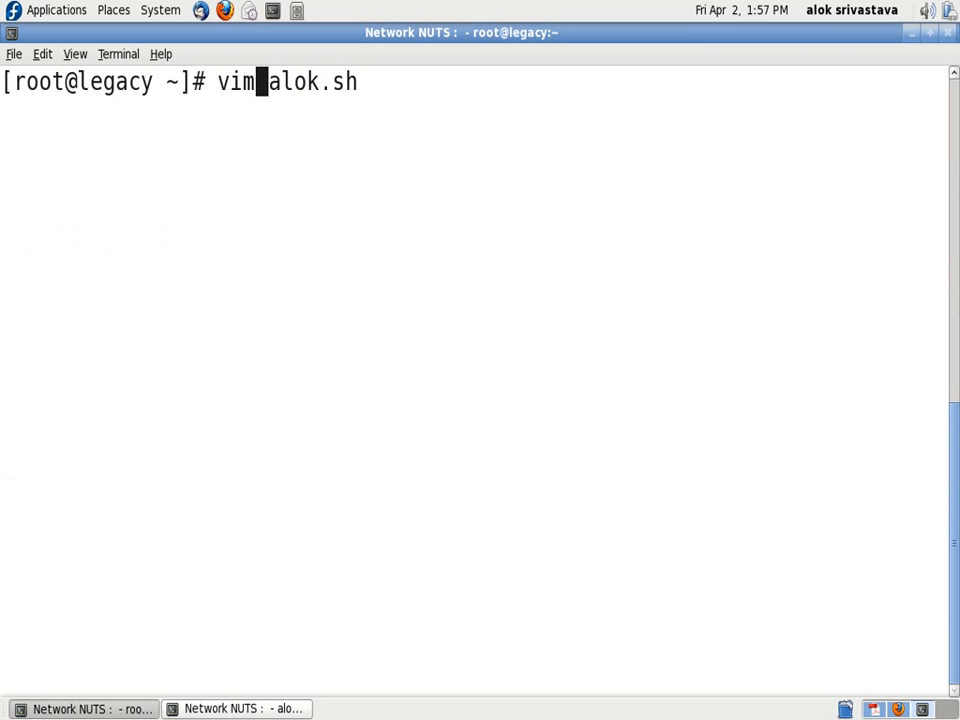
Step: Open alok.sh in vim and read its 13 lines
key(Return)
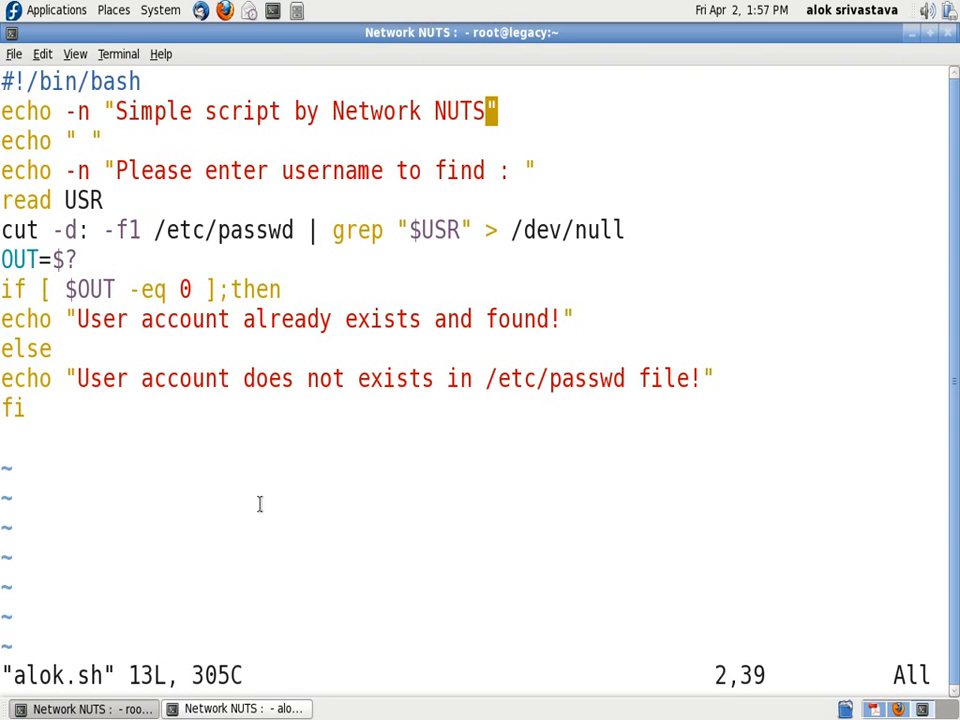
mouse_move(106, 111)
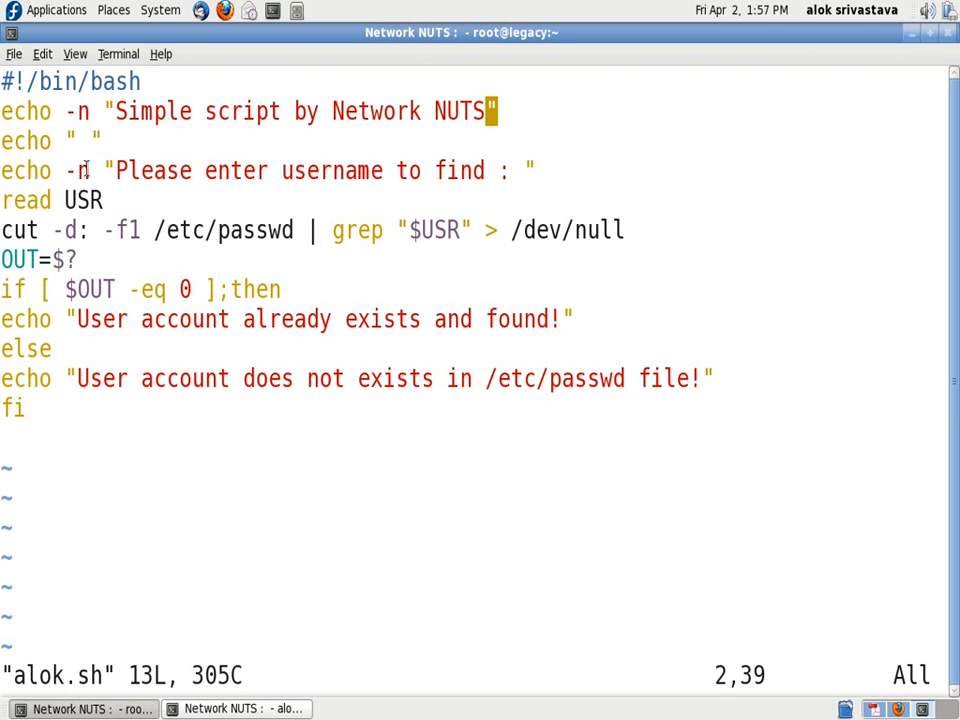
mouse_move(375, 163)
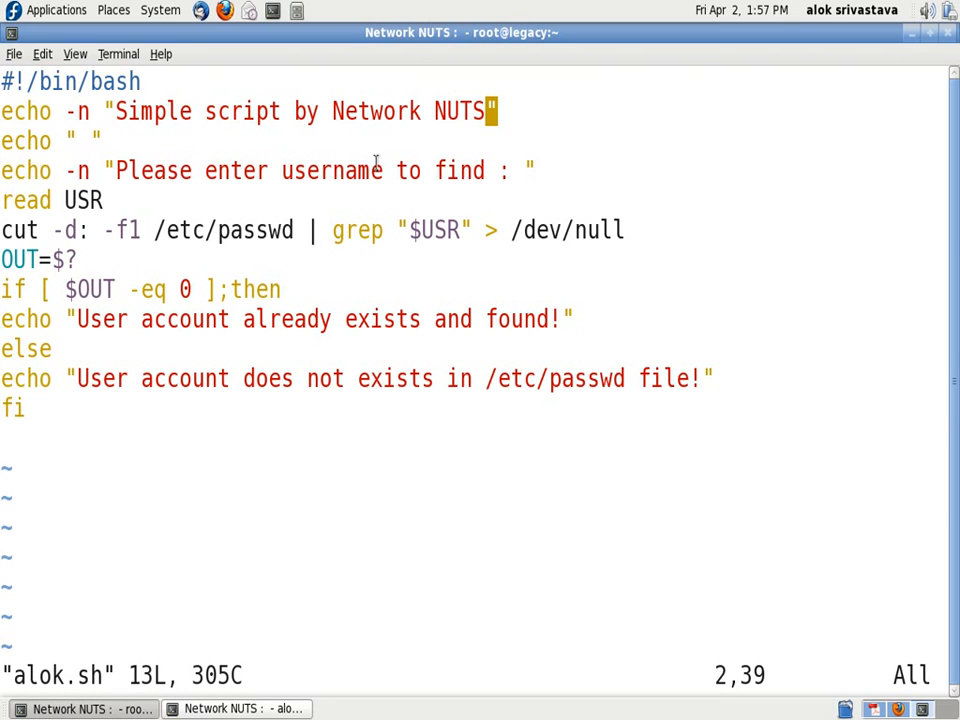
mouse_move(5, 150)
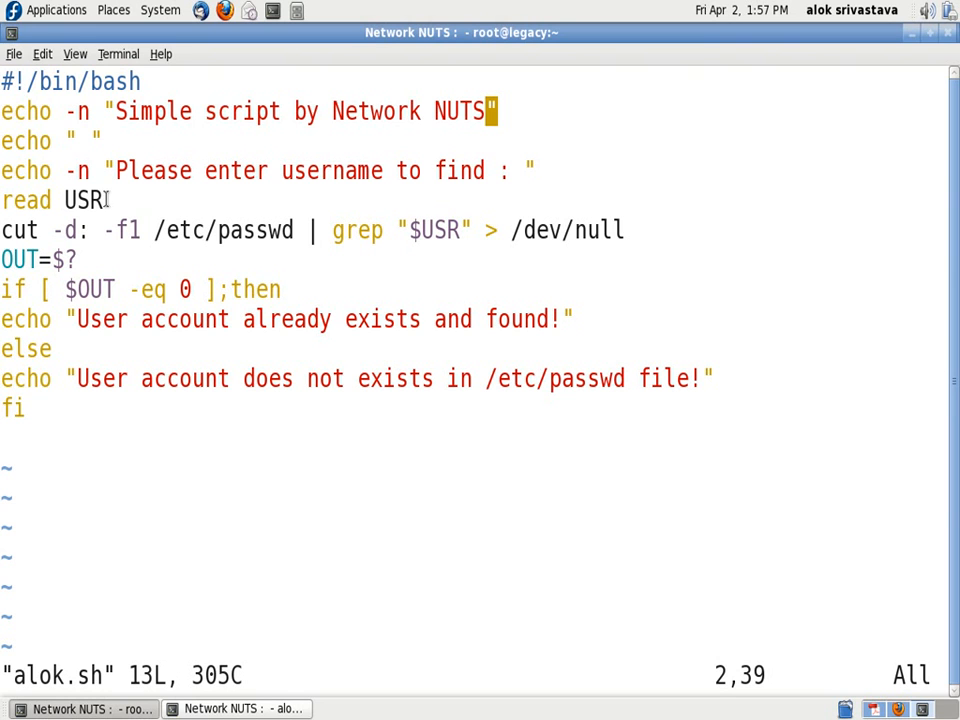
mouse_move(5, 295)
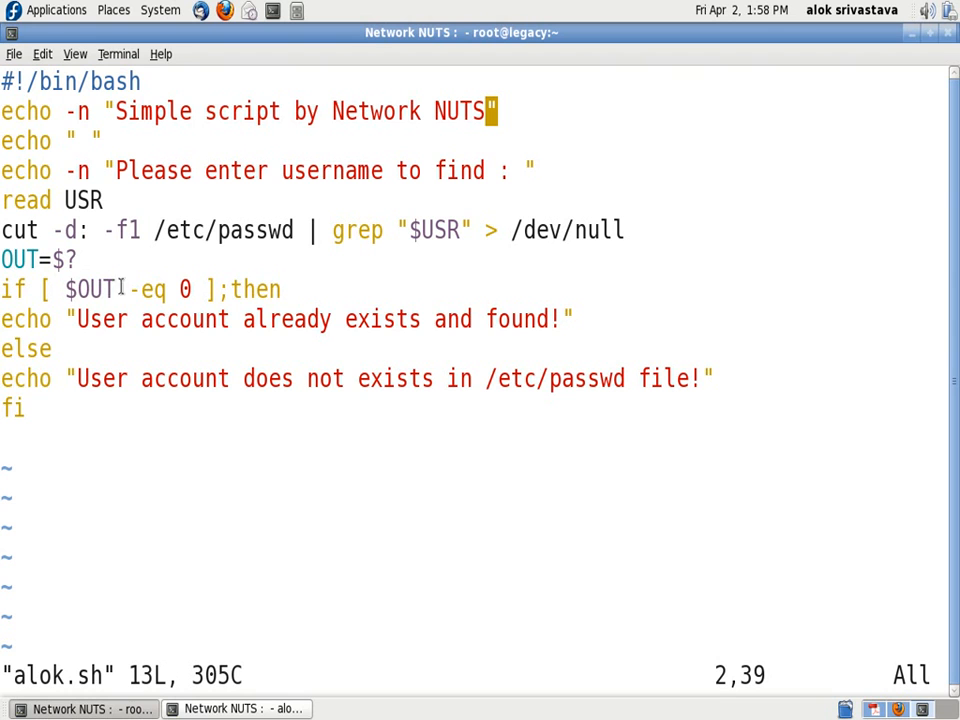
mouse_move(221, 230)
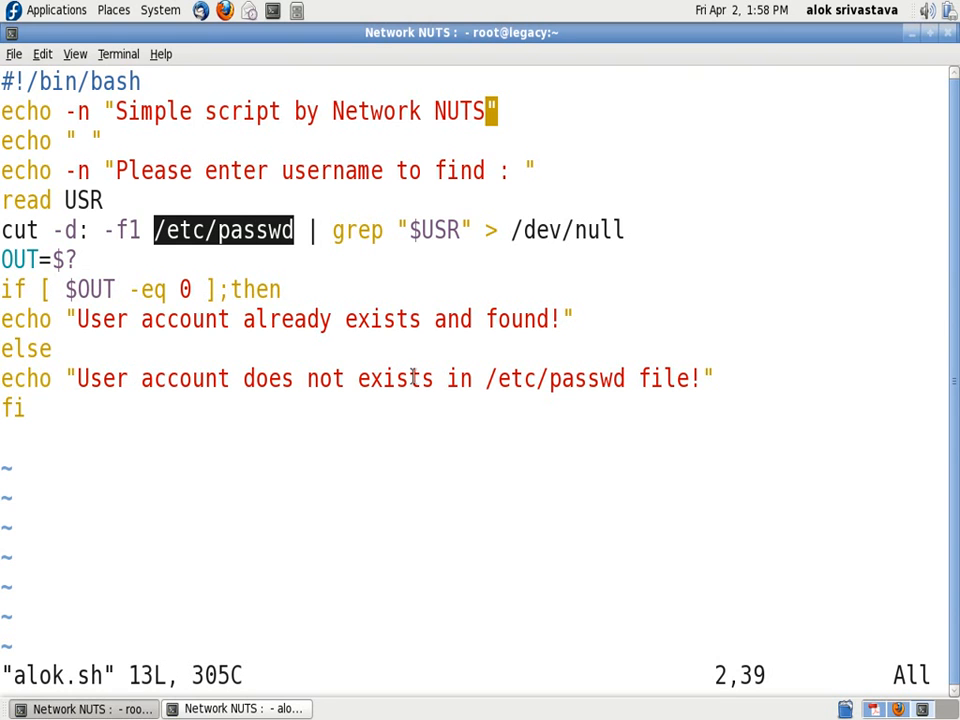
mouse_move(295, 430)
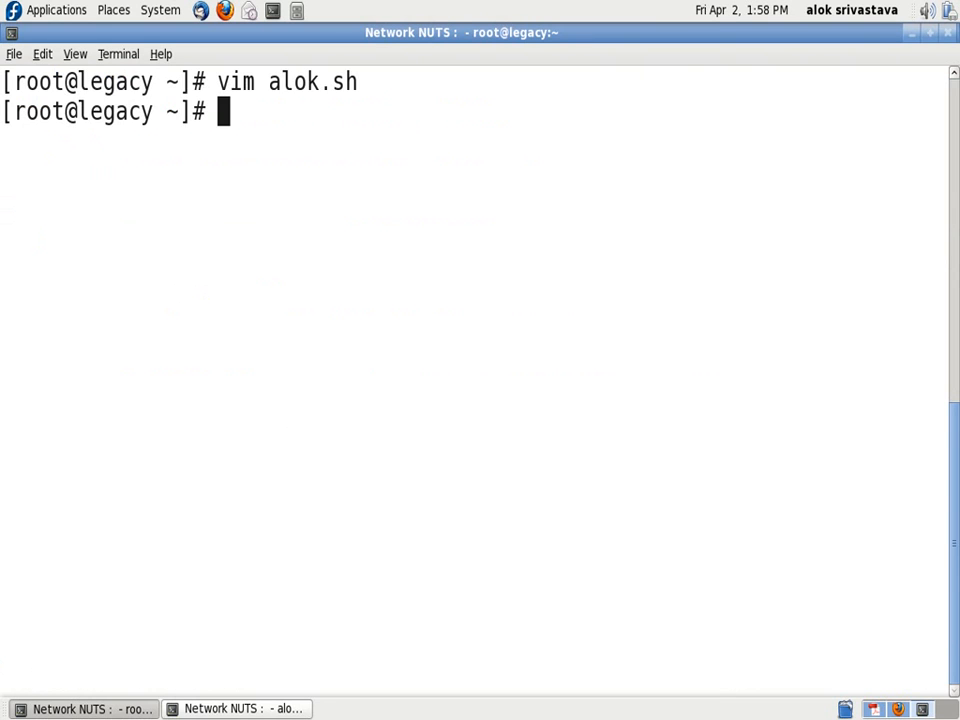
Step: Make alok.sh executable with 'chmod +x alok.sh' and type './alok.sh'
text(chmod +)
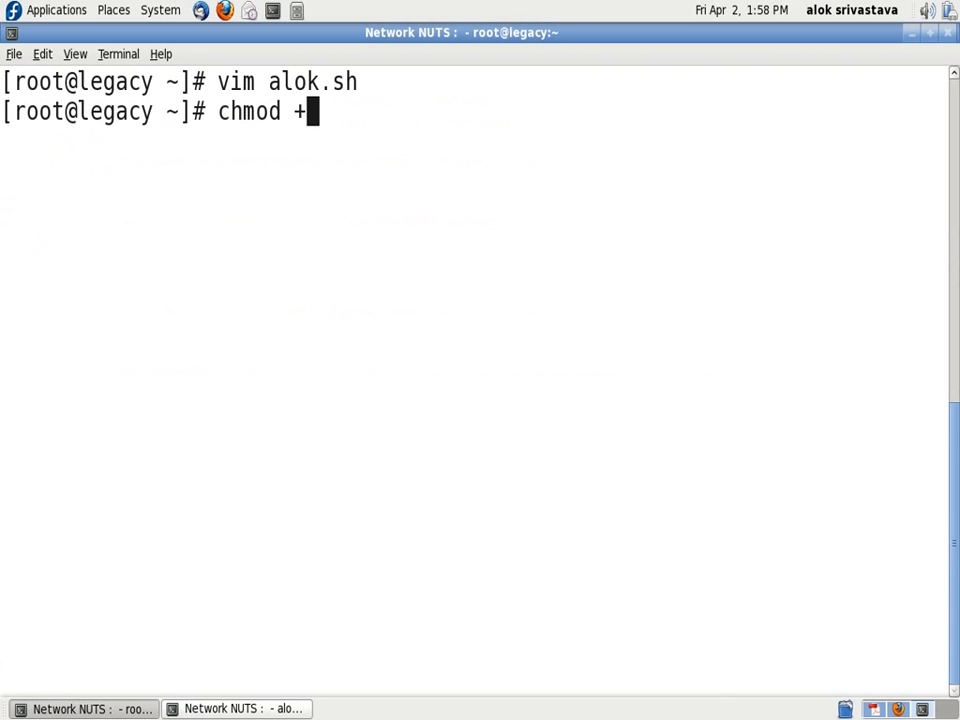
text(x alok.sh)
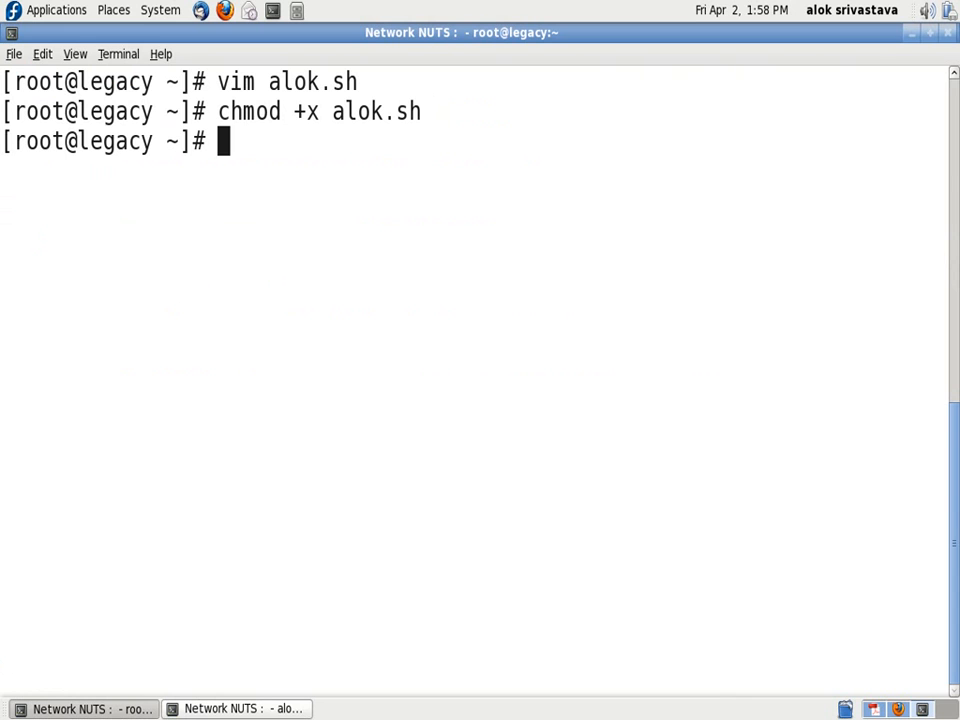
text(./alok.sh)
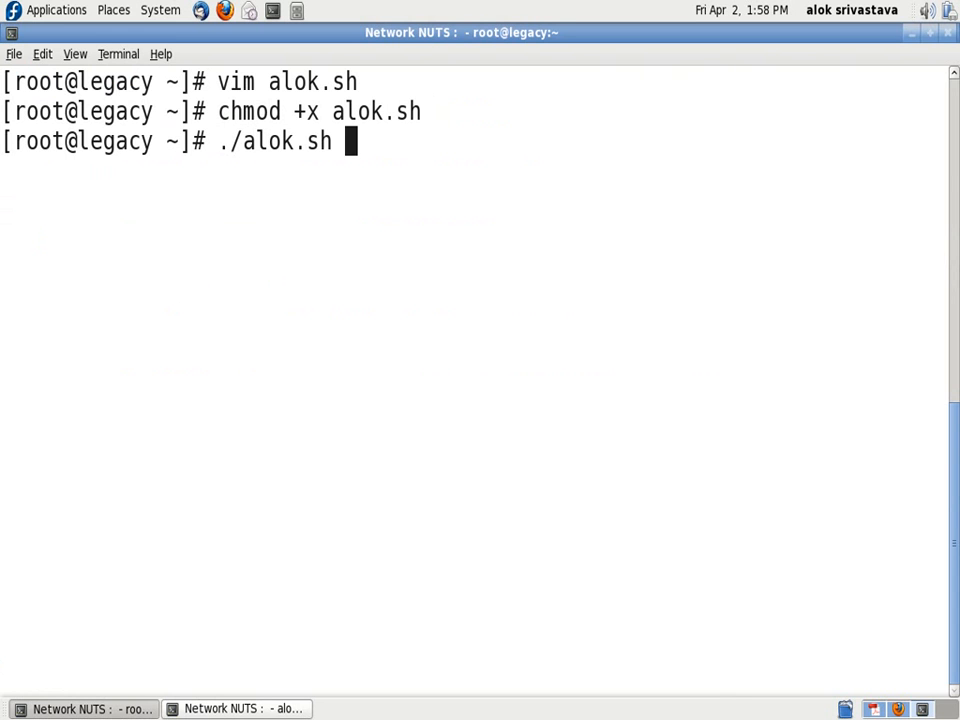
Step: Run alok.sh with username 'alok', which reports the account exists
key(Return)
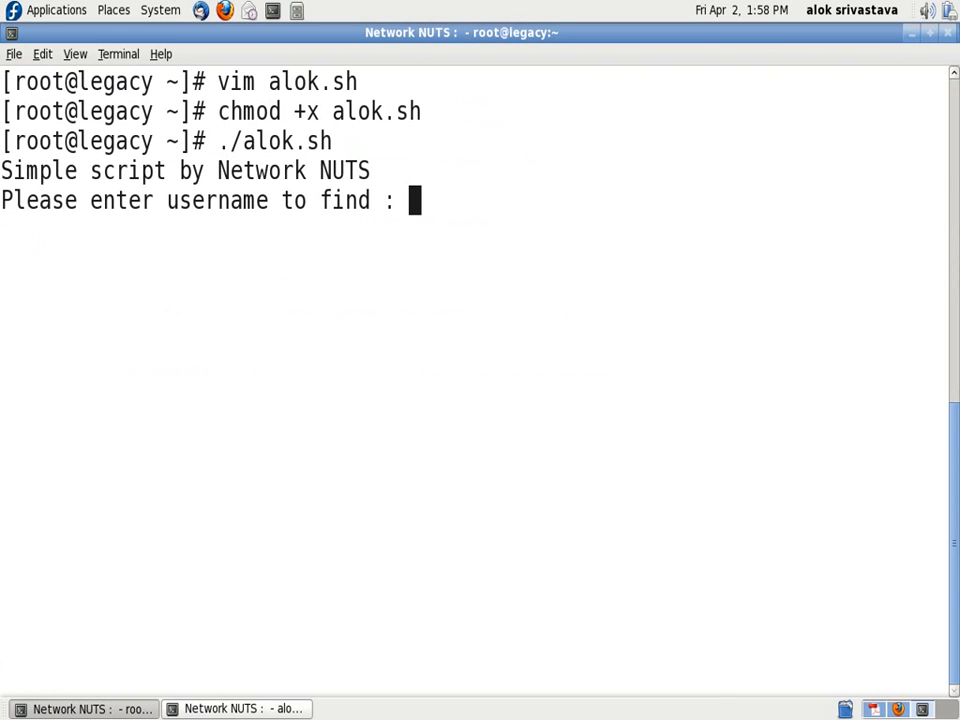
text(alok)
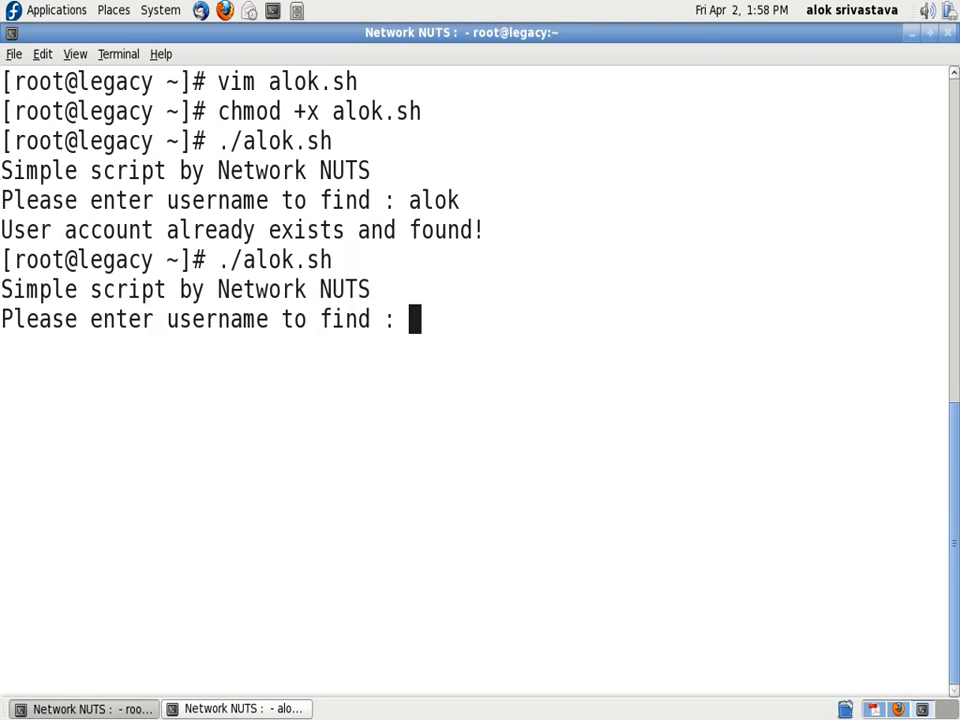
Step: Enter username 'kite', which the script reports is not in /etc/passwd
text(kite)
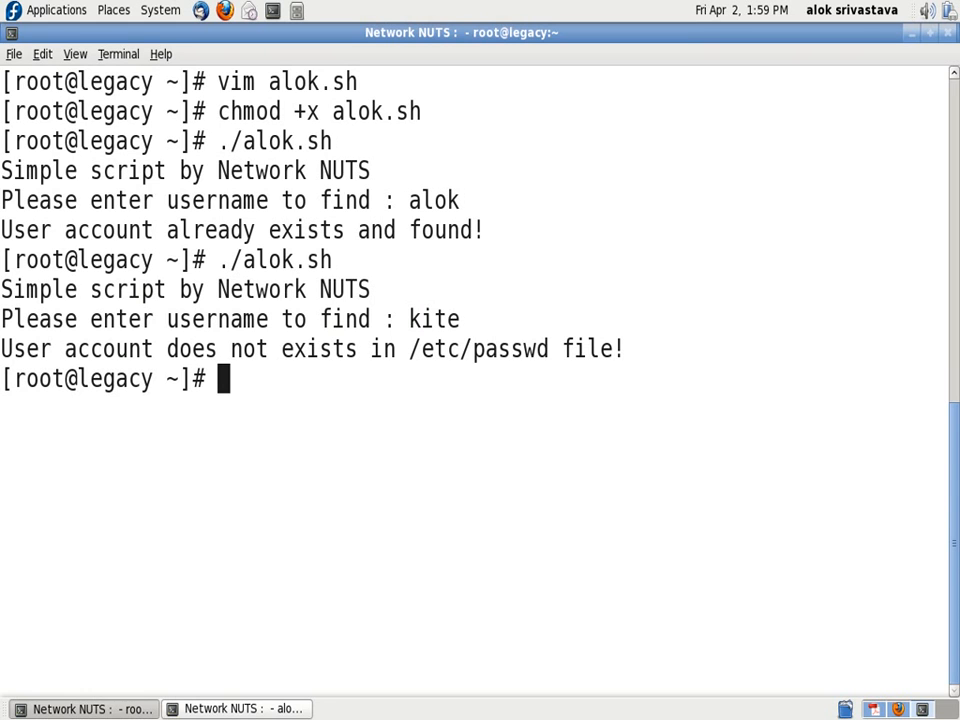
mouse_move(400, 340)
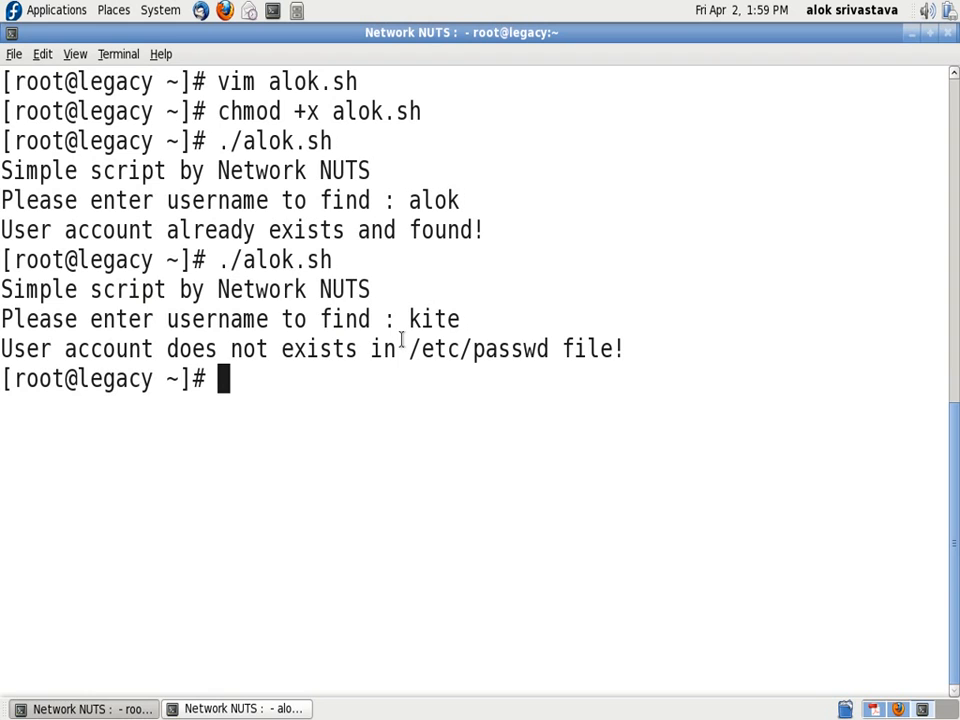